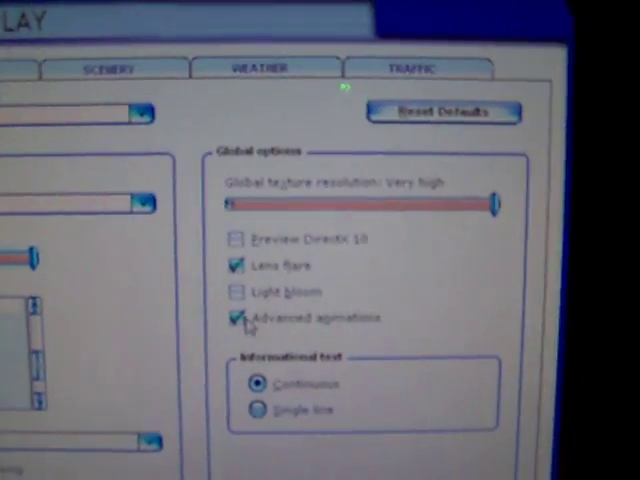
Switch from the Graphics settings to the Aircraft tab of Settings - Display
left_click(45, 58)
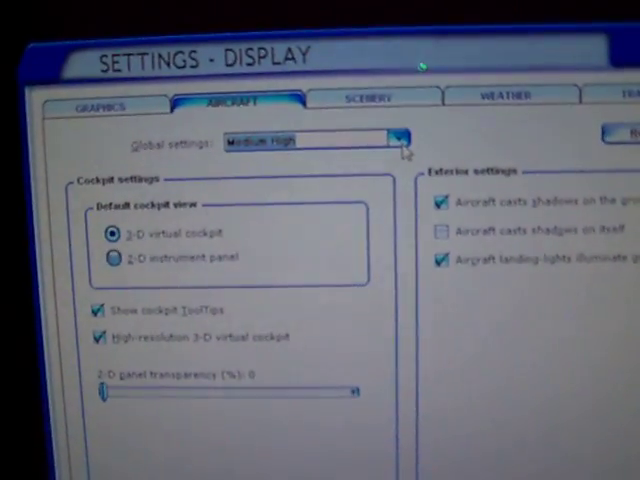
Open the Aircraft tab's Global settings dropdown of quality presets
left_click(398, 140)
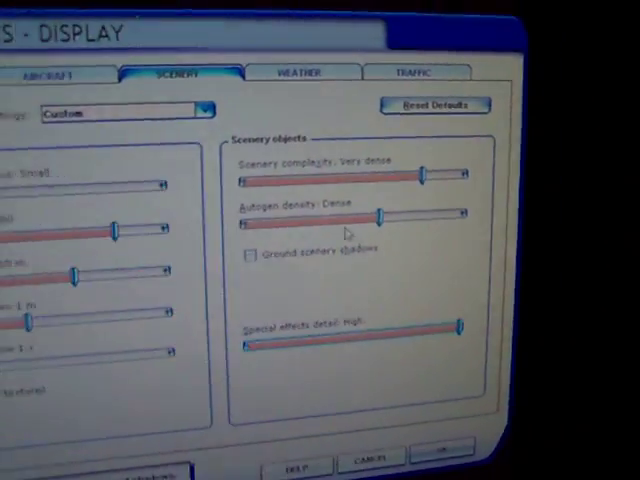
Apply the Medium High weather preset with detailed clouds, then bring up Traffic settings
left_click(303, 72)
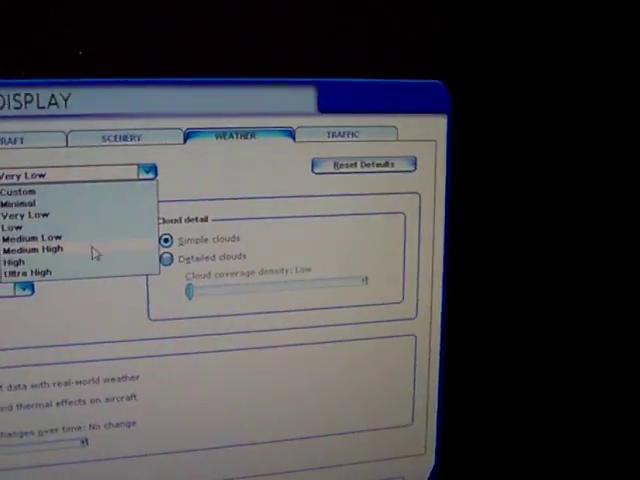
left_click(45, 249)
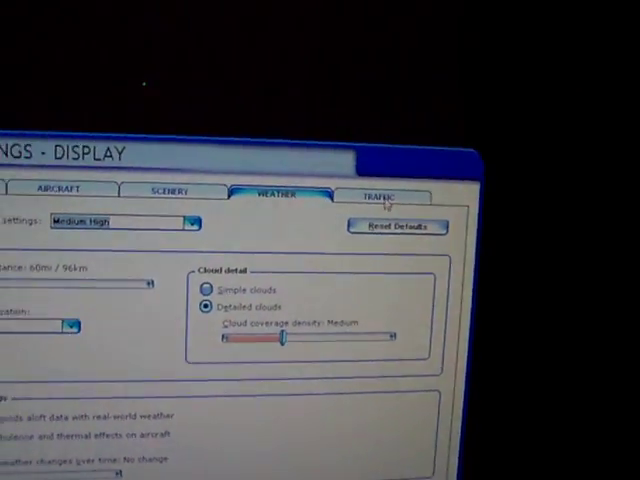
left_click(383, 196)
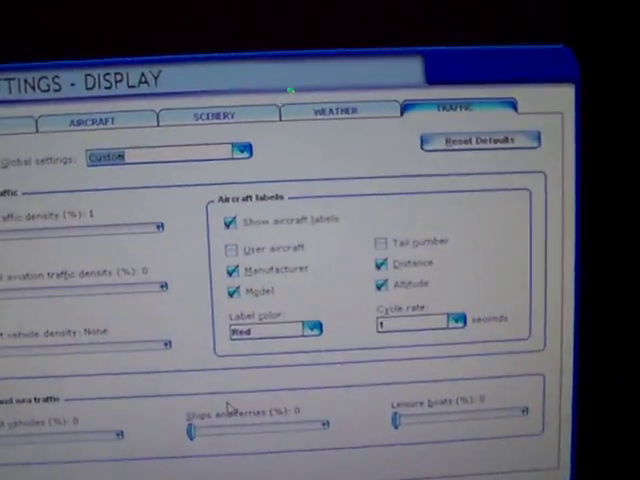